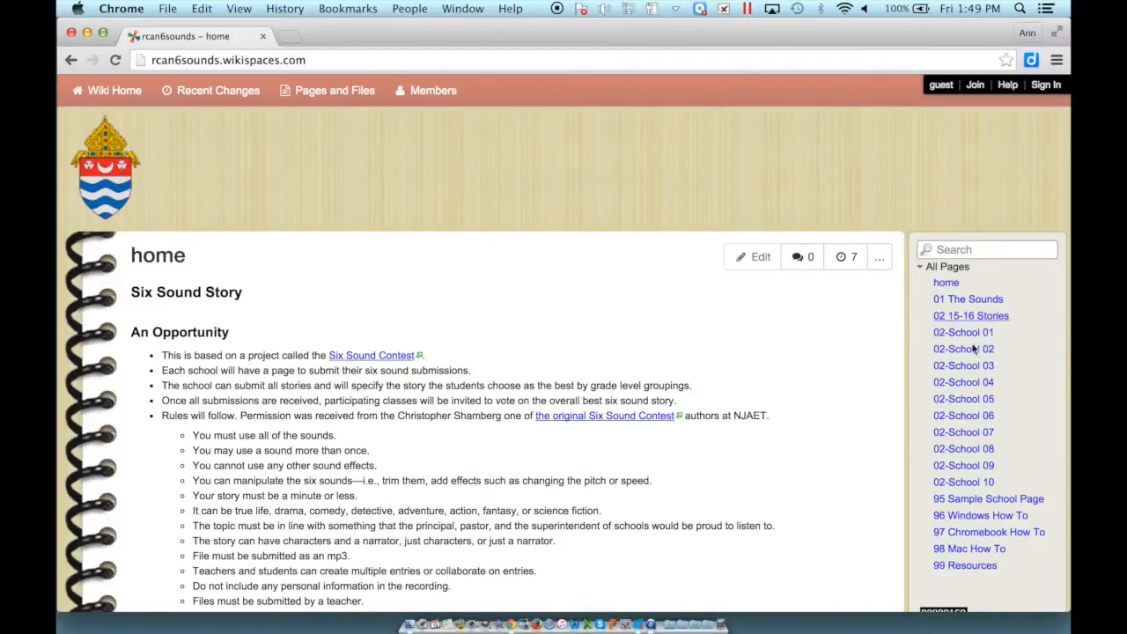
mouse_move(963, 398)
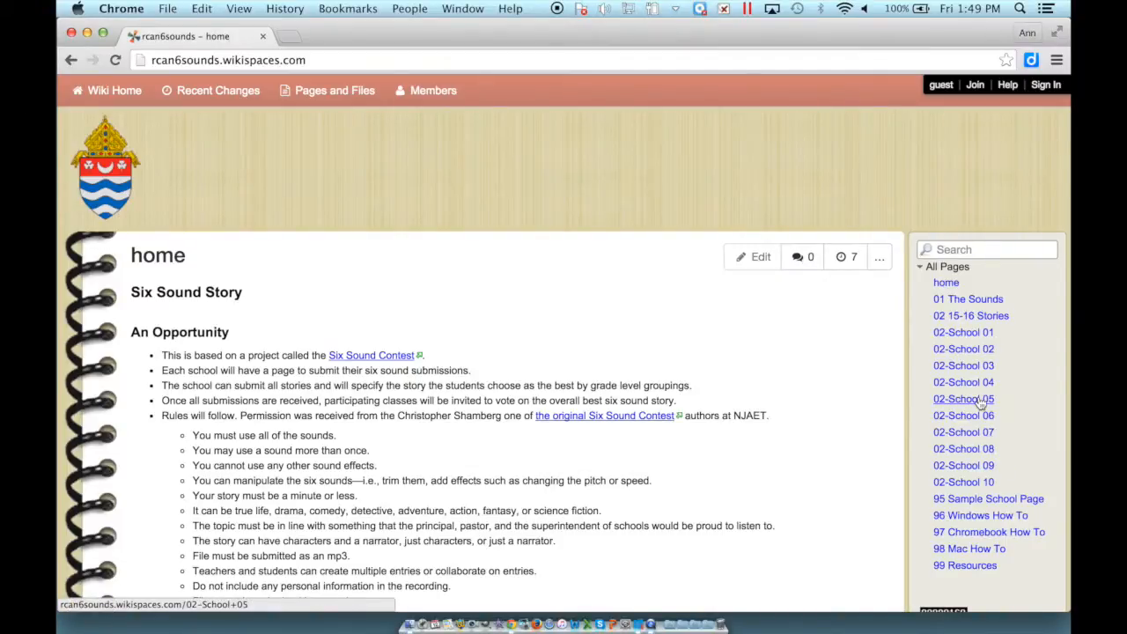
- Navigate from 02-School 05 to the 95 Sample School Page via the All Pages sidebar
click(963, 398)
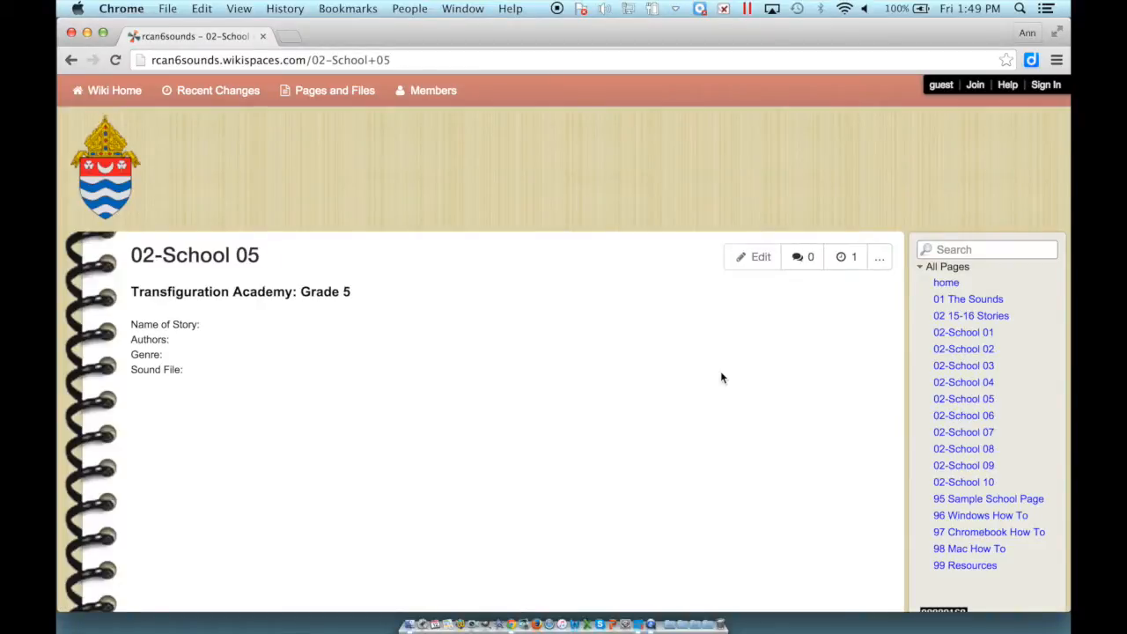
mouse_move(987, 499)
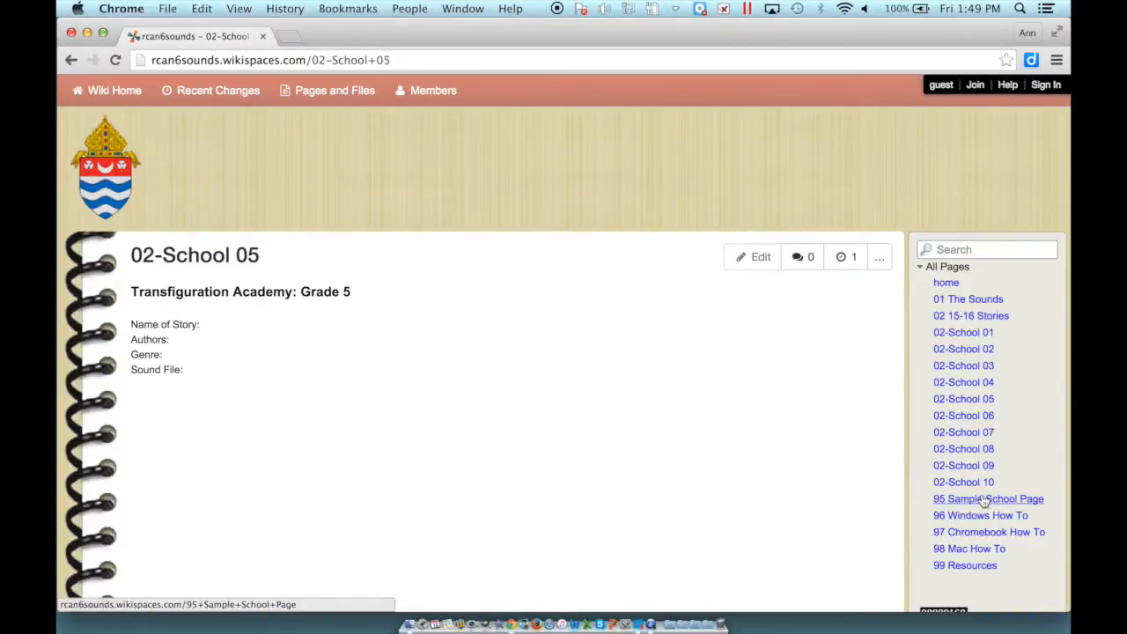
mouse_move(977, 505)
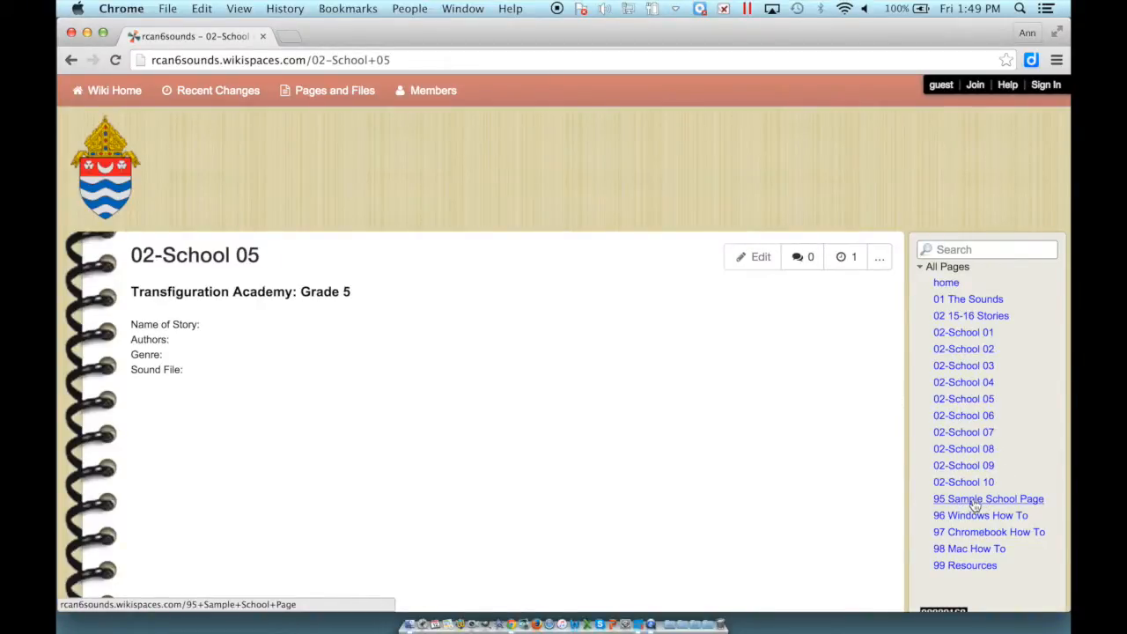
click(987, 498)
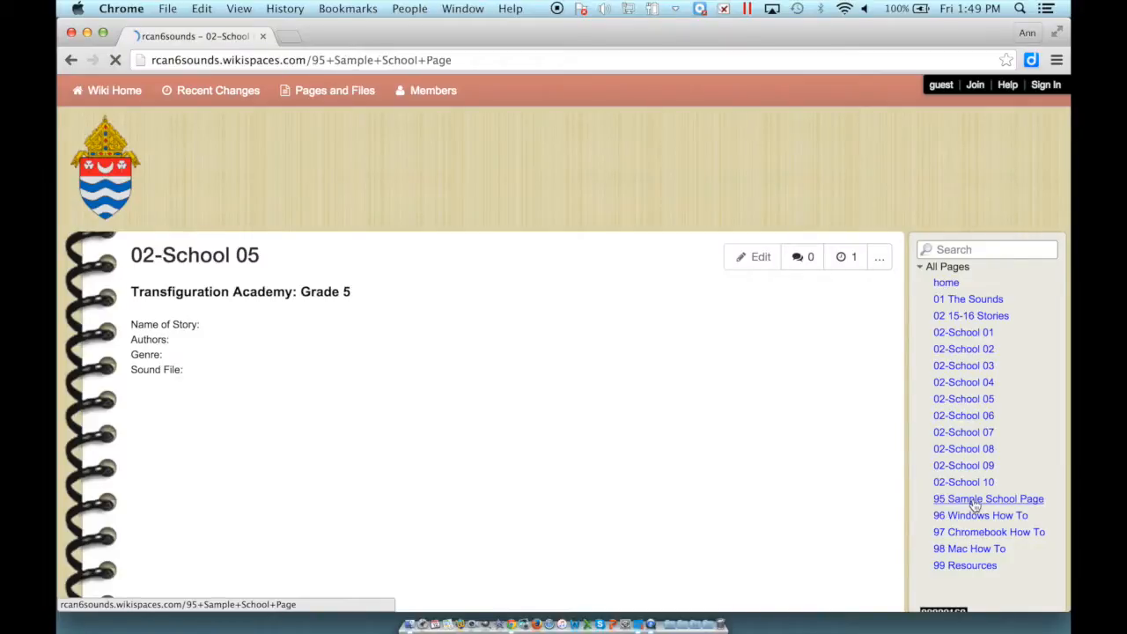
- Sign in with username and password, declining Chrome's offer to save the password
click(988, 498)
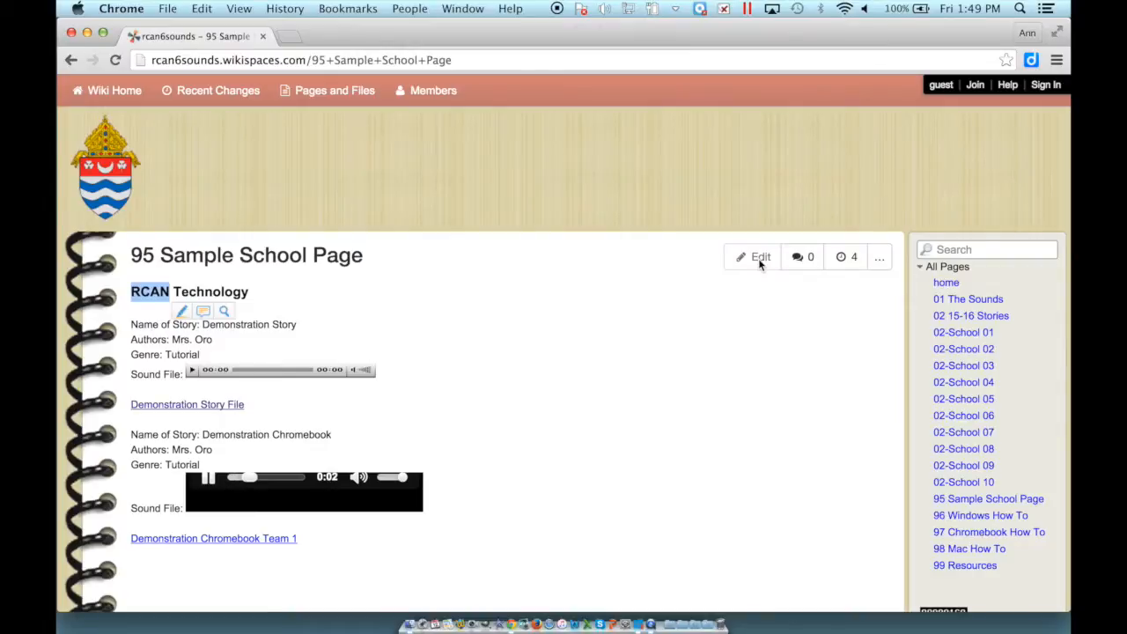
mouse_move(1046, 84)
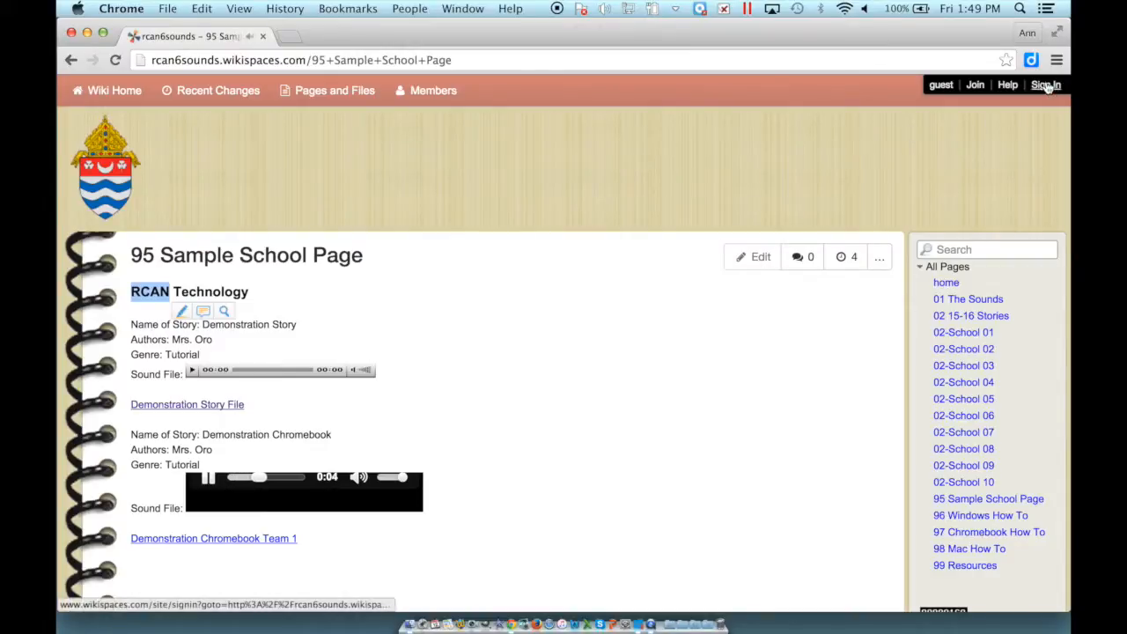
click(1046, 85)
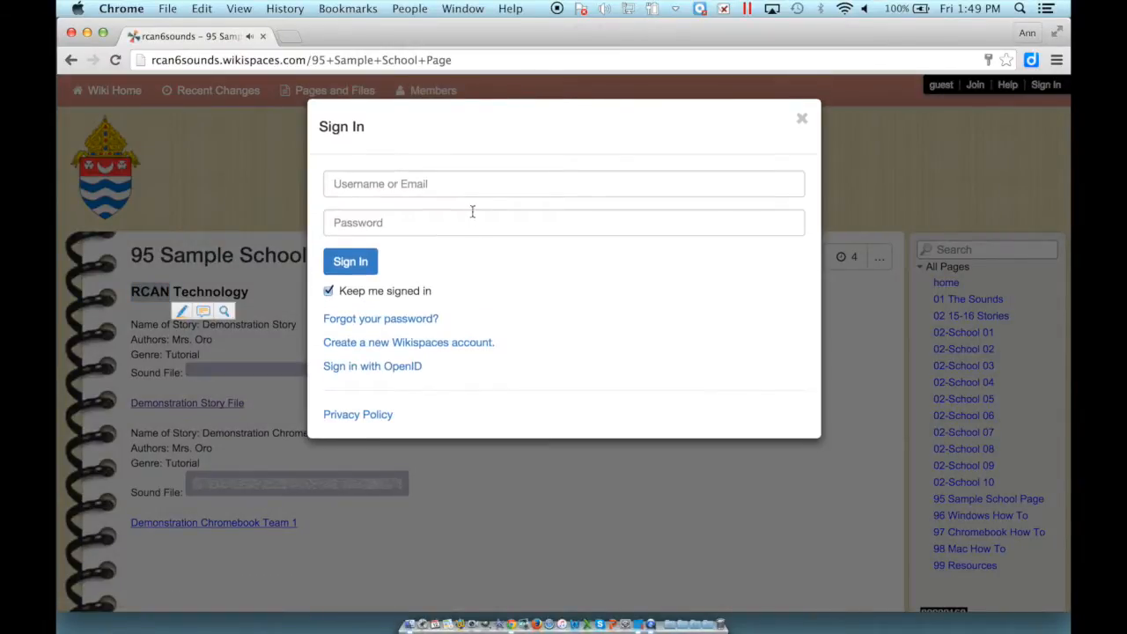
text(rcanwikic)
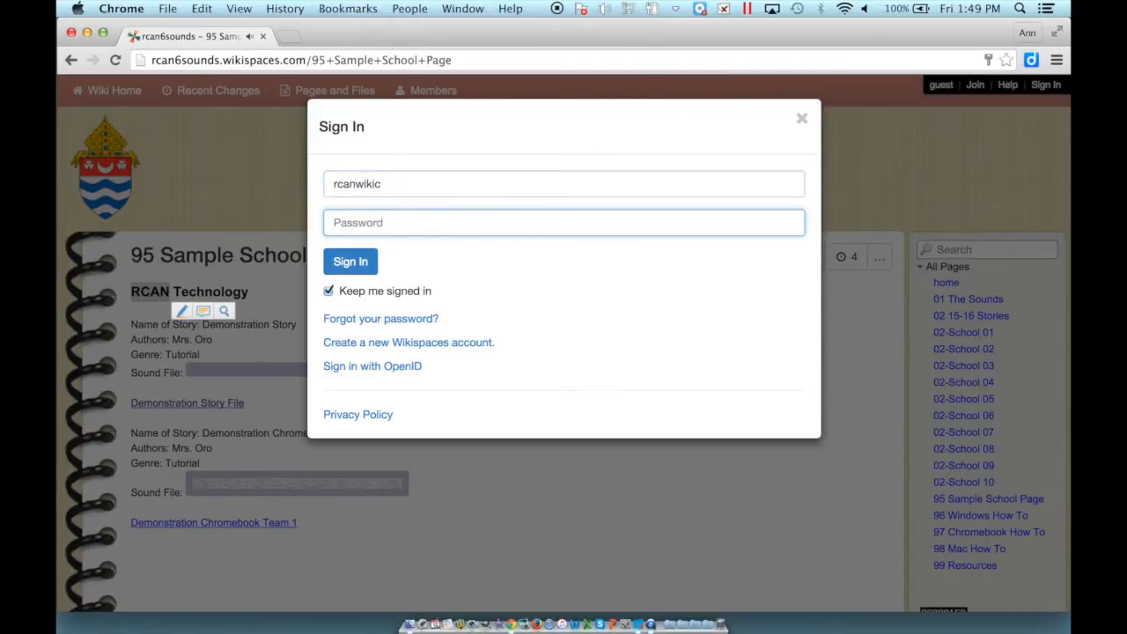
click(351, 262)
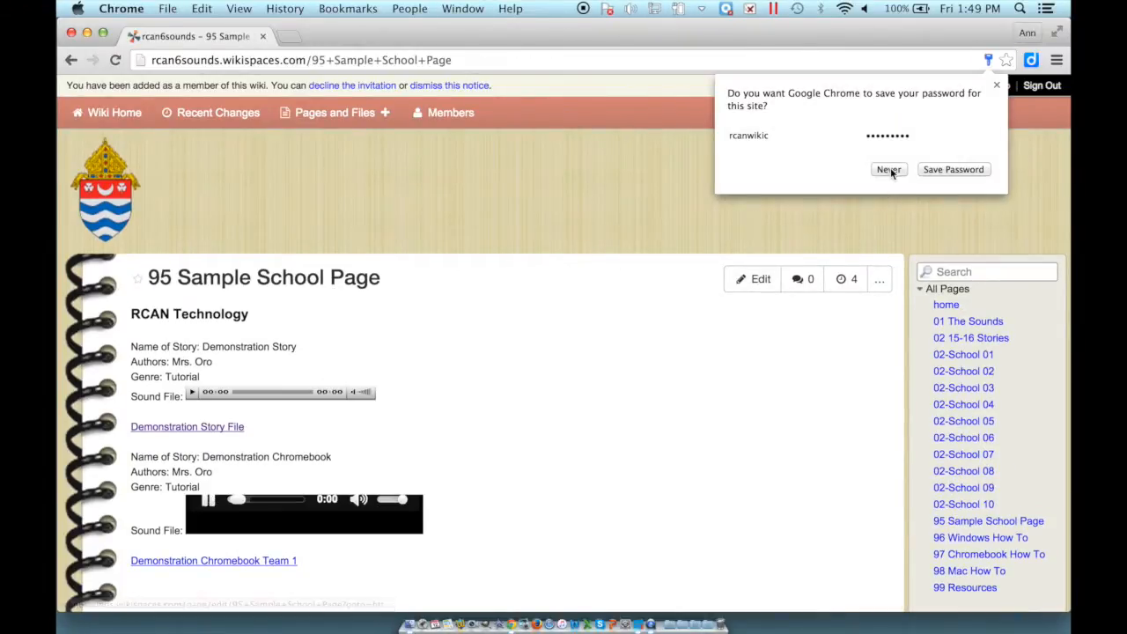
click(888, 169)
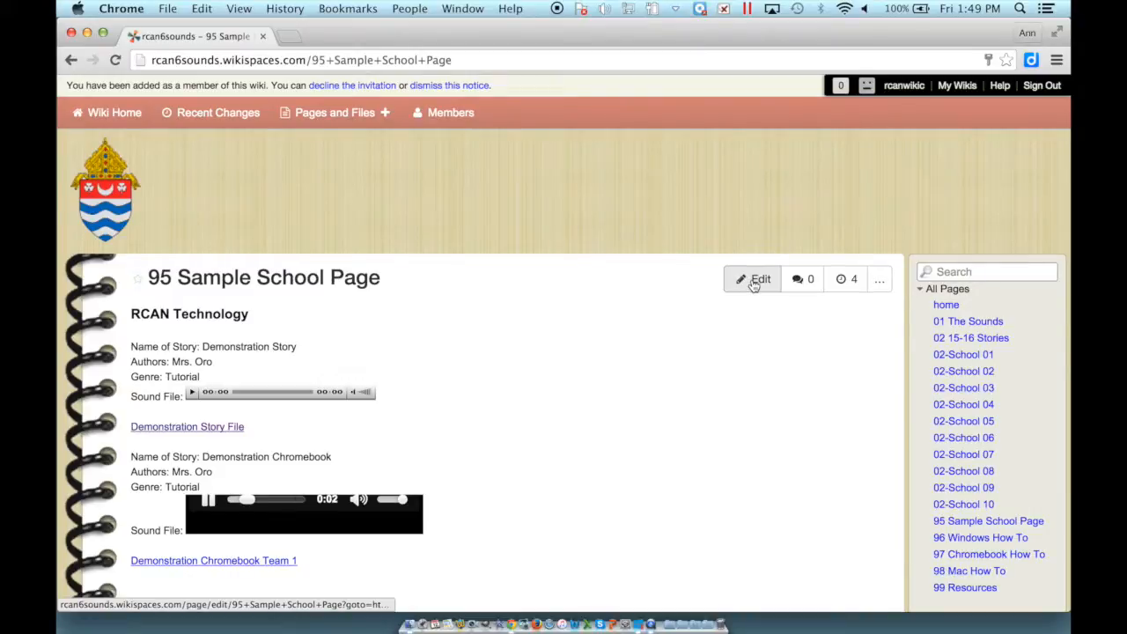
- Edit the page and type 'Name of Story: Demonstration Garageband' below the existing entries
click(752, 280)
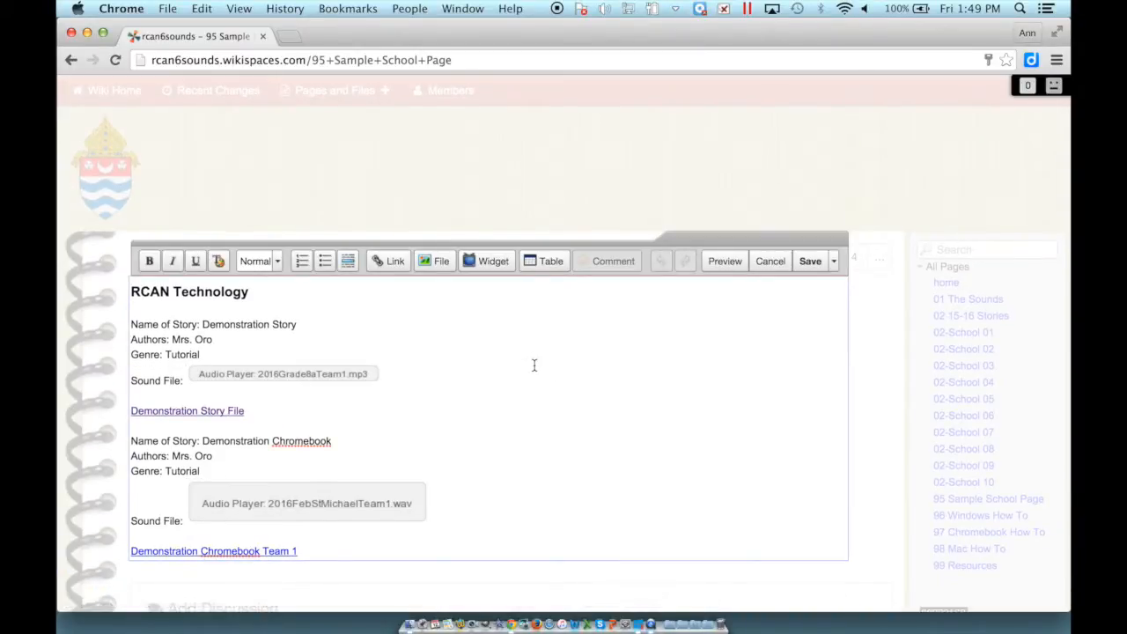
mouse_move(424, 353)
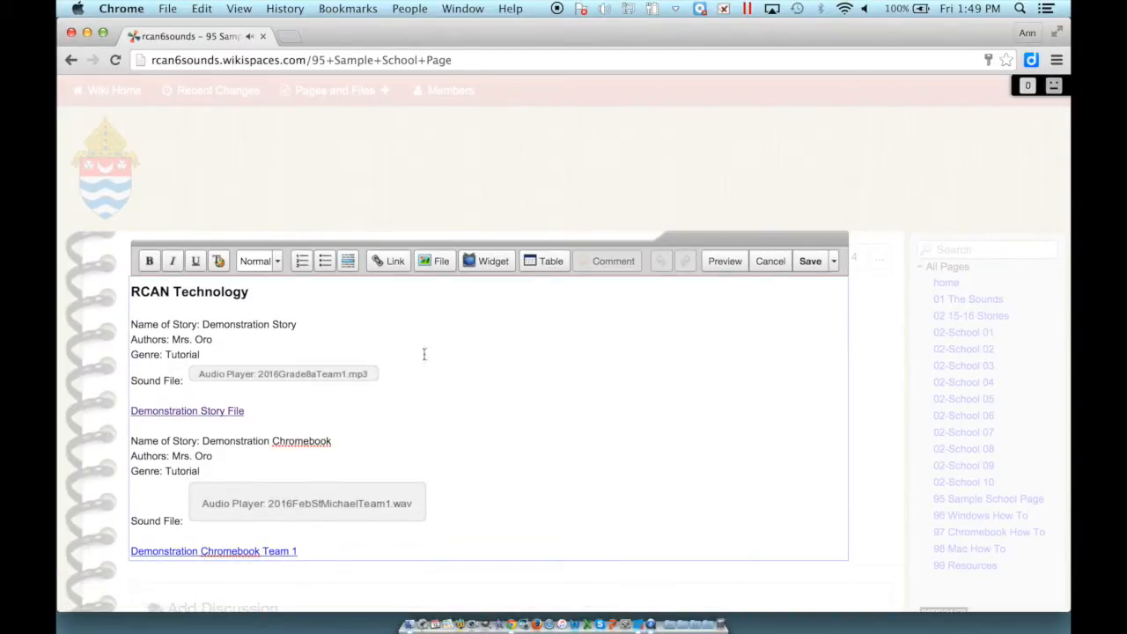
scroll(down, 3)
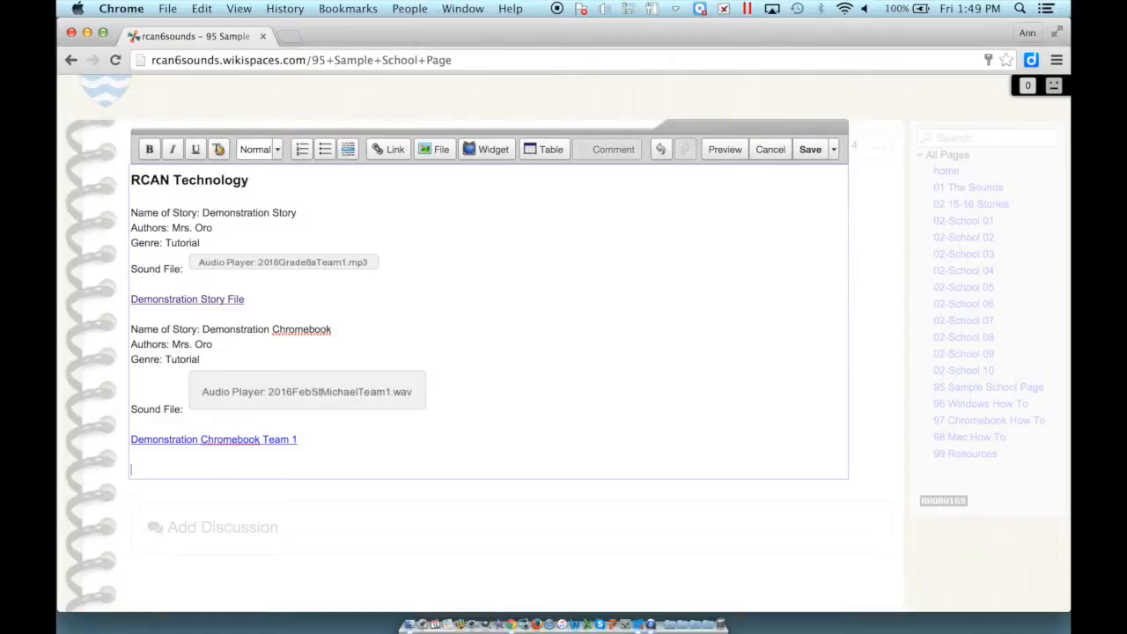
text(Name of S)
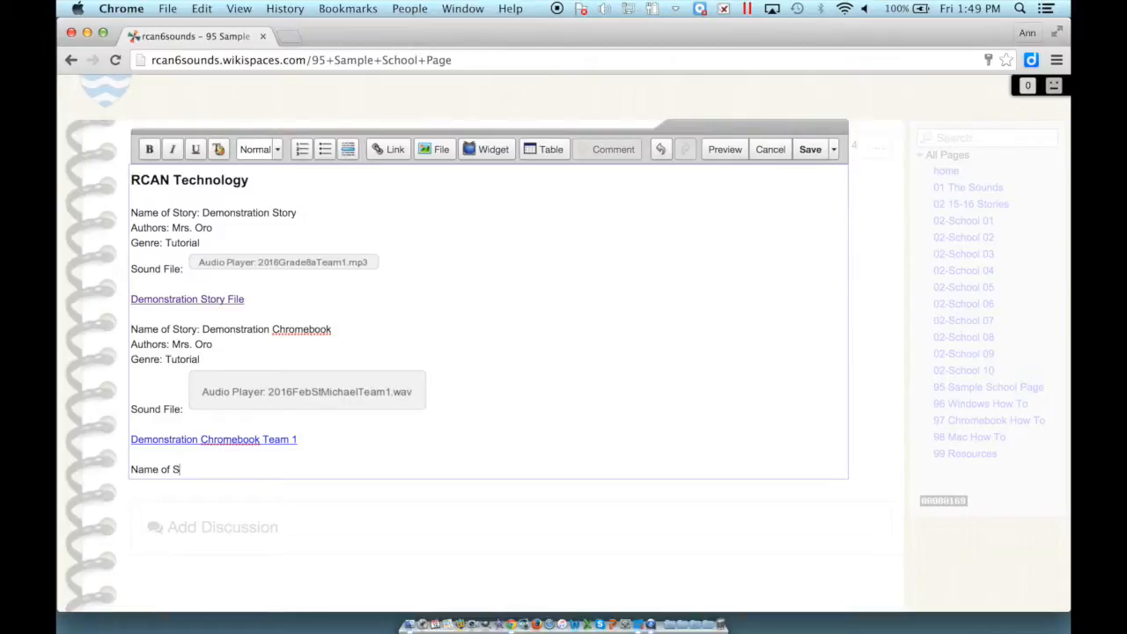
text(tory:)
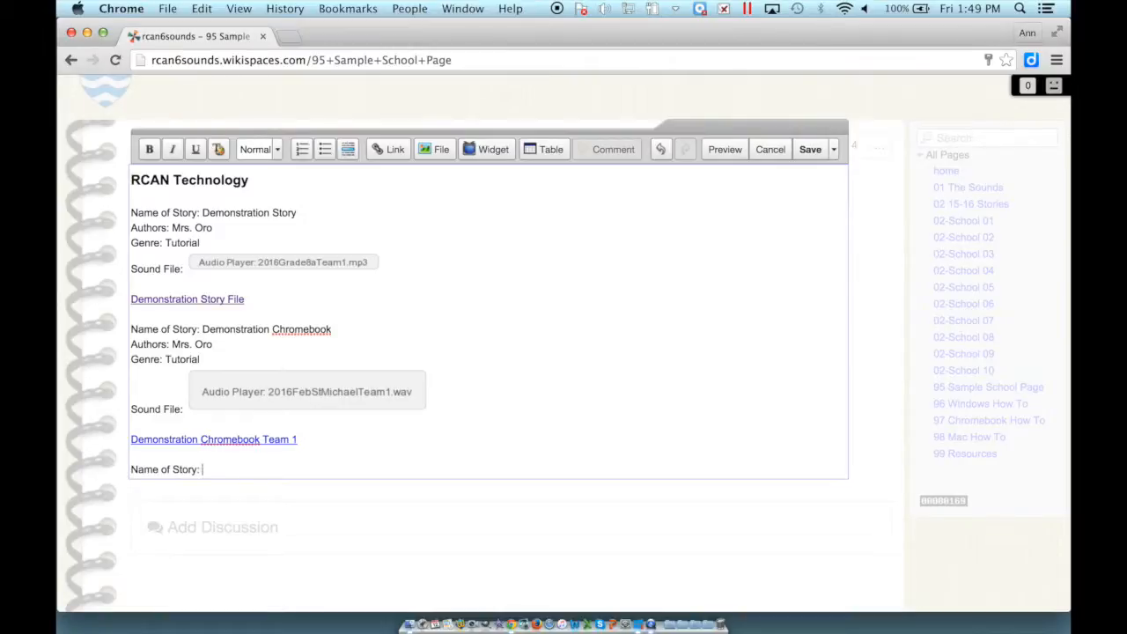
text(Demonstrat)
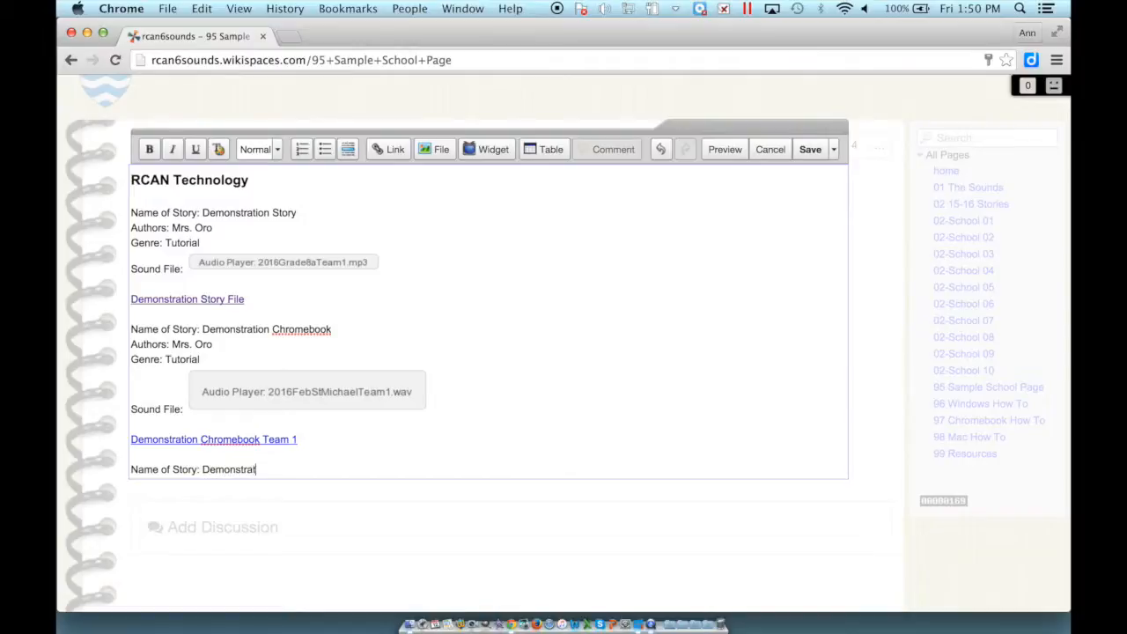
text(ion)
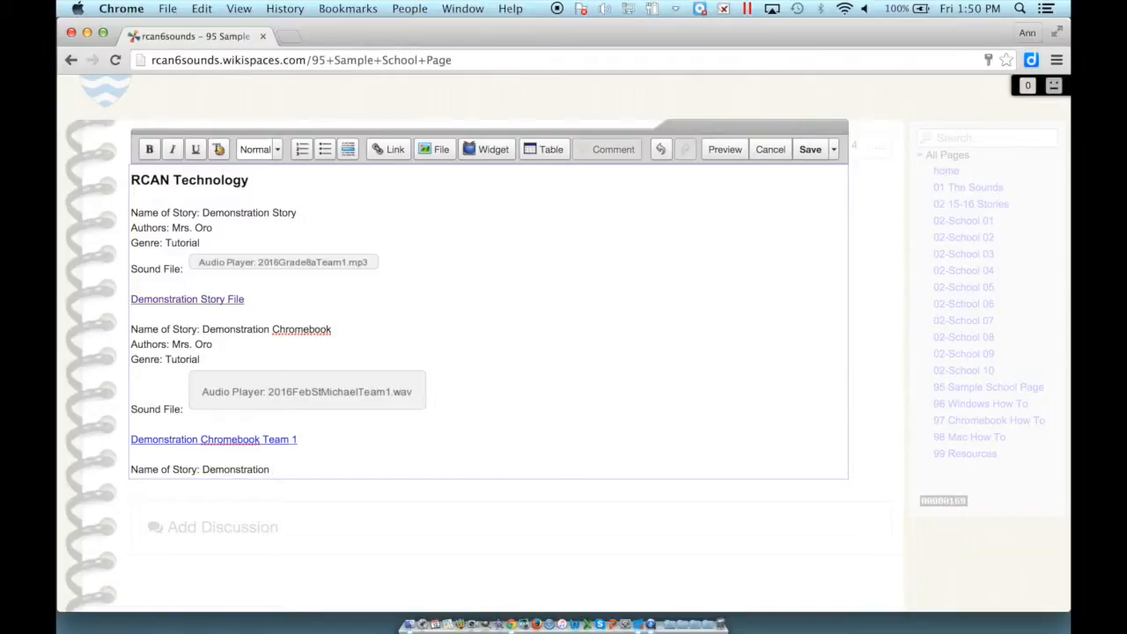
text(Gar)
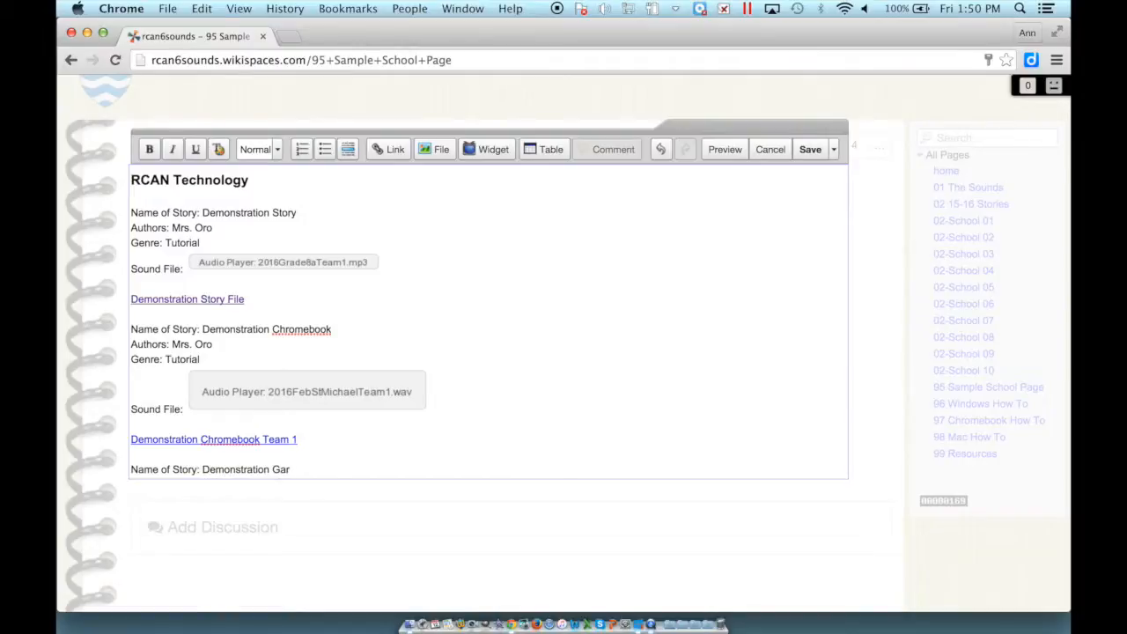
text(ageband File)
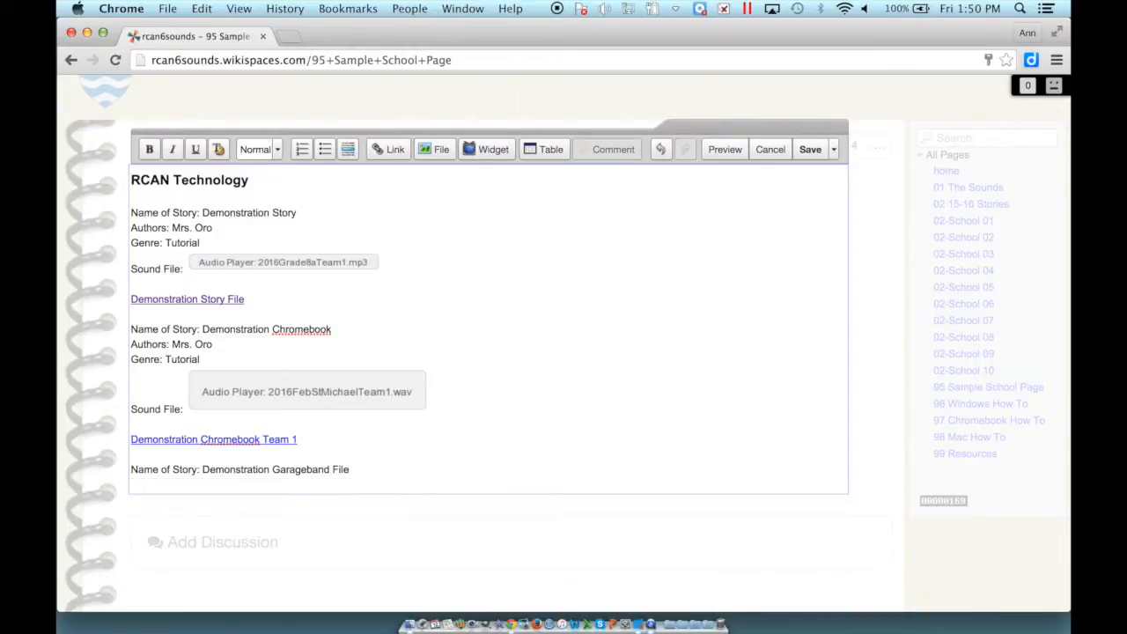
- Add the Author (Mrs. Oro), Genre: Tutorial and Sound File lines
text(Authors: Mrs. Oro)
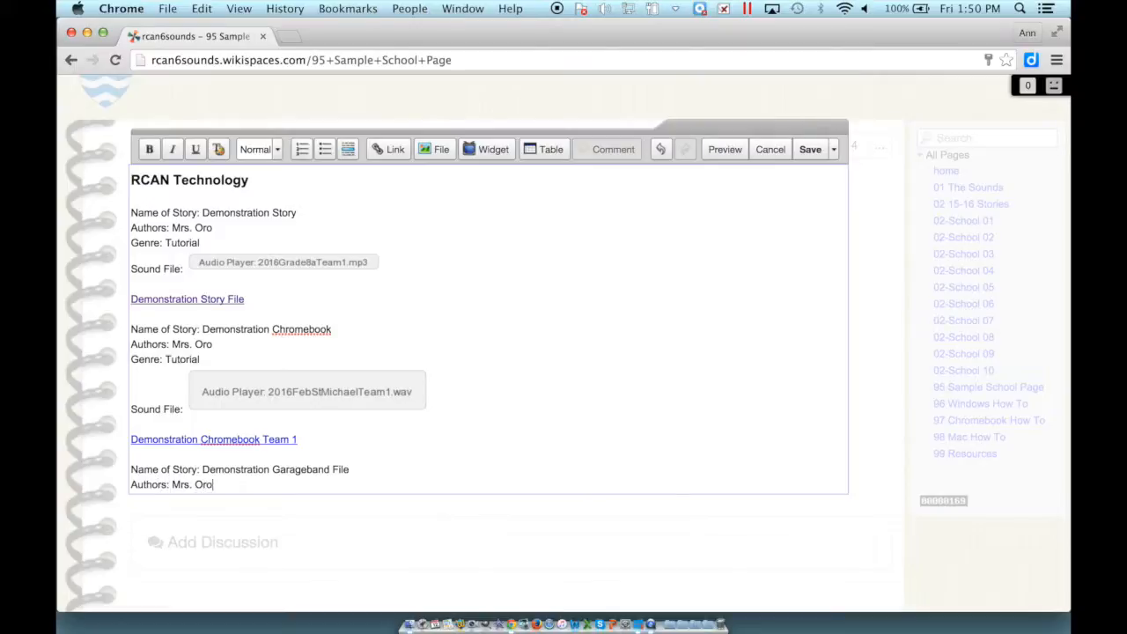
text(Genre: T)
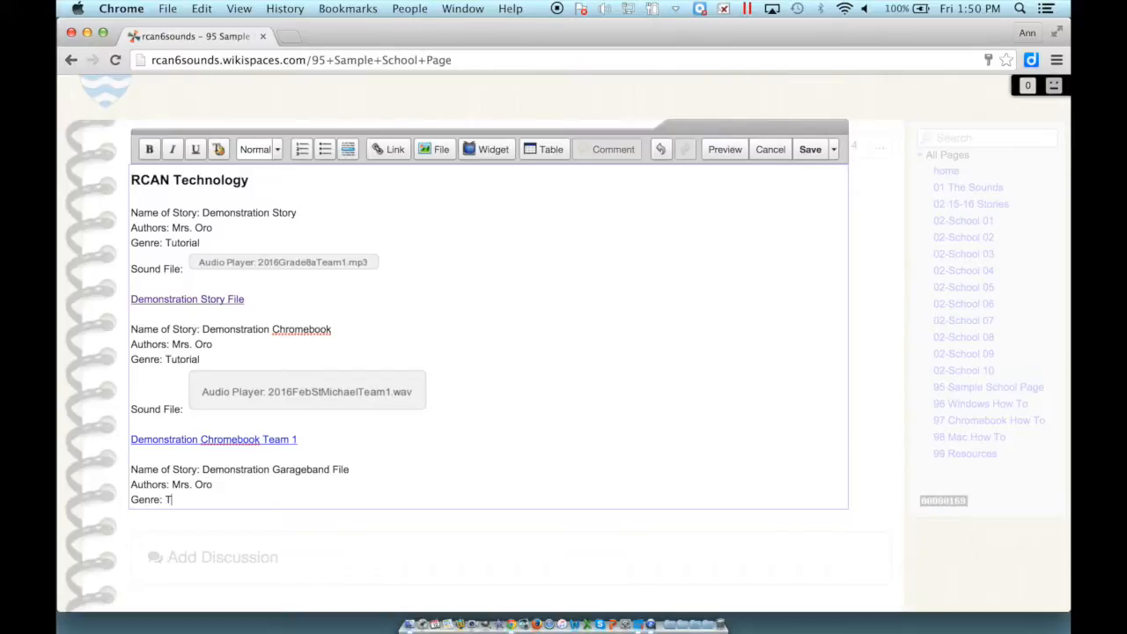
text(utorial)
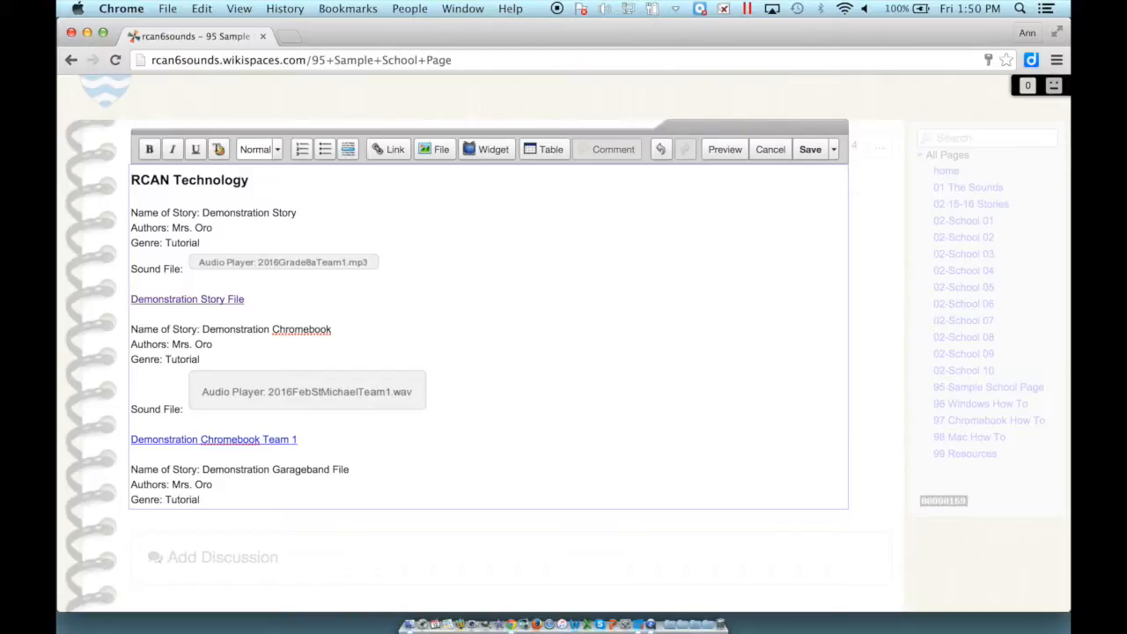
text(S)
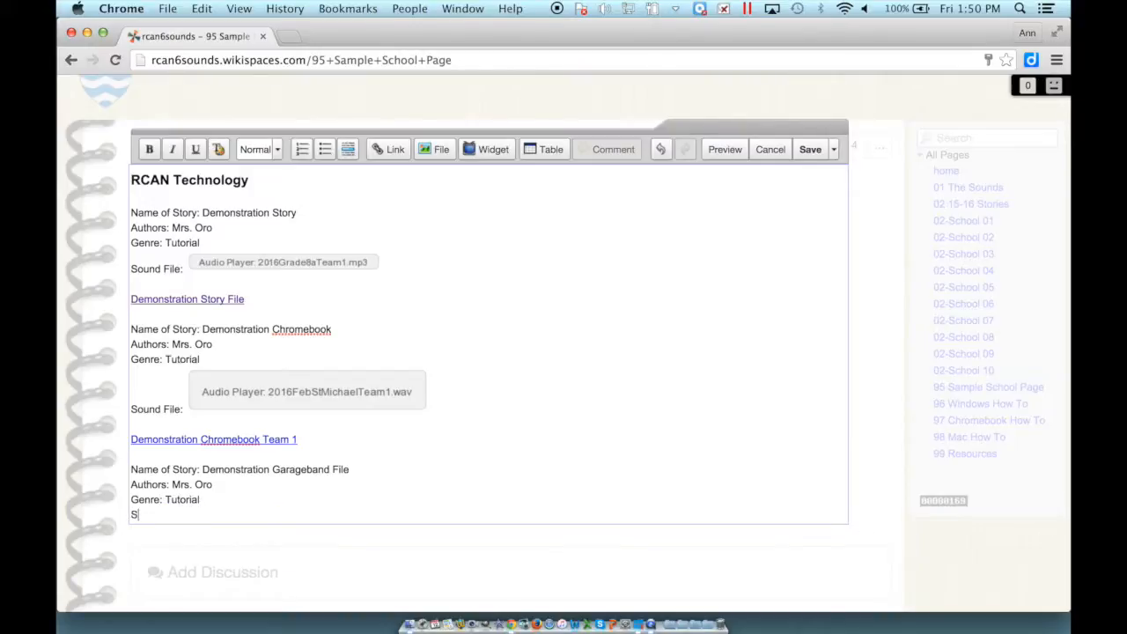
text(ounn)
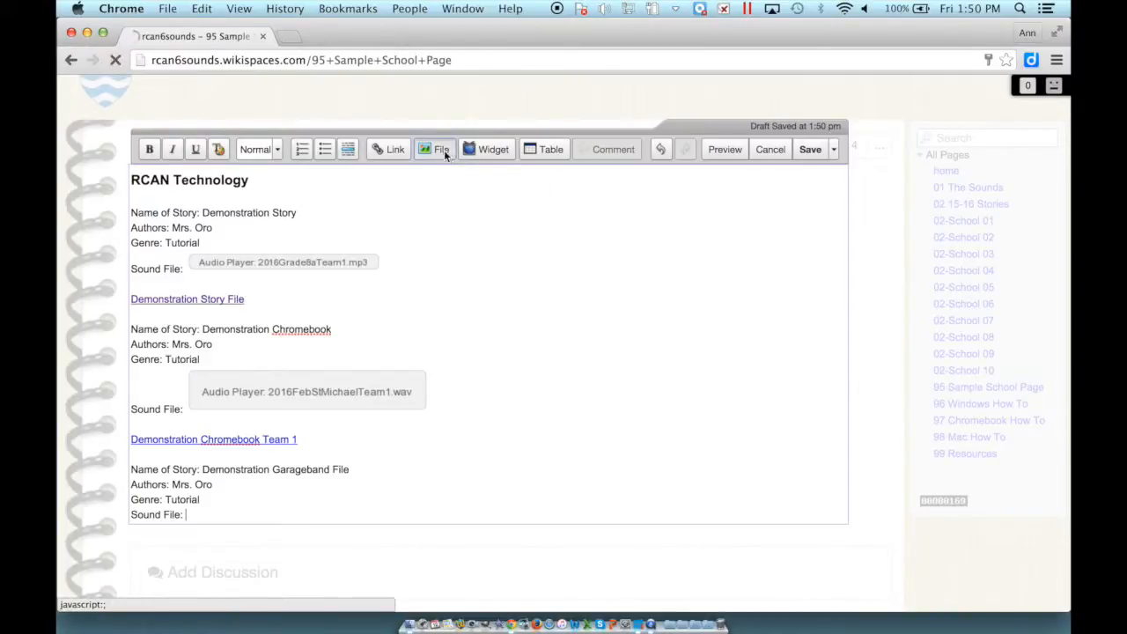
- Upload 2016SaintMichaelGrade8aTeam1.mp3 from the Desktop and embed it as an audio player
click(435, 149)
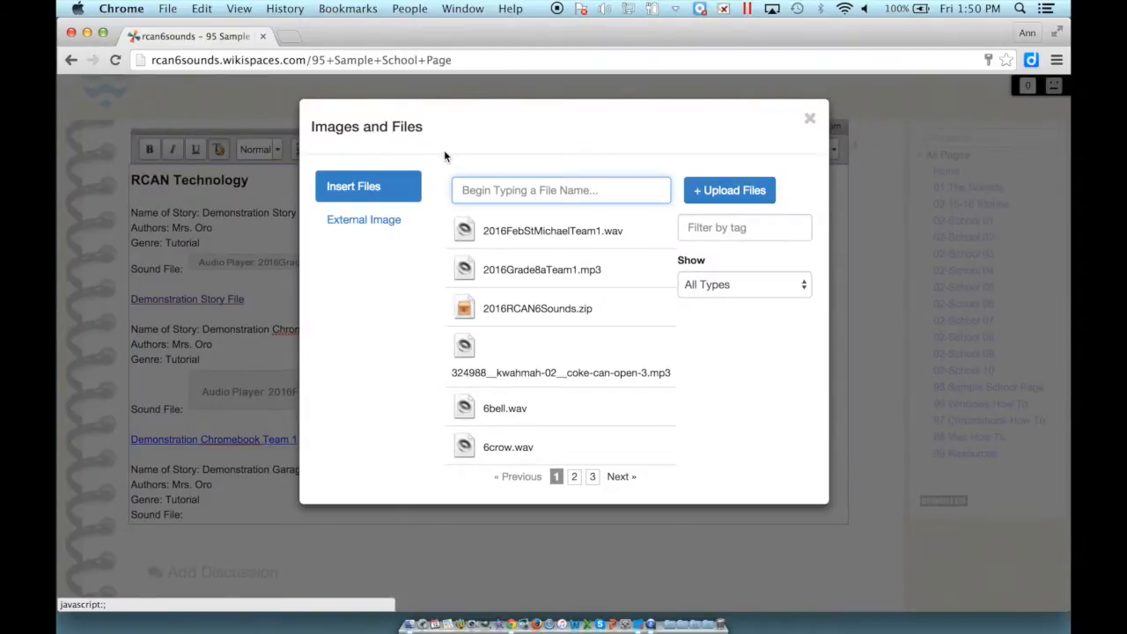
mouse_move(843, 114)
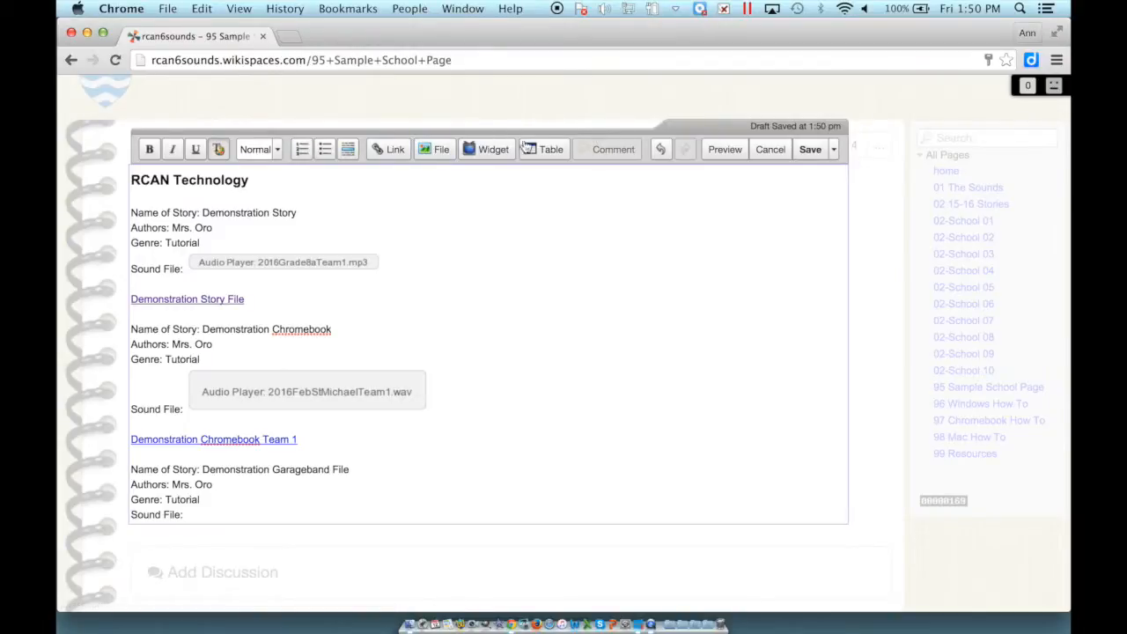
click(434, 149)
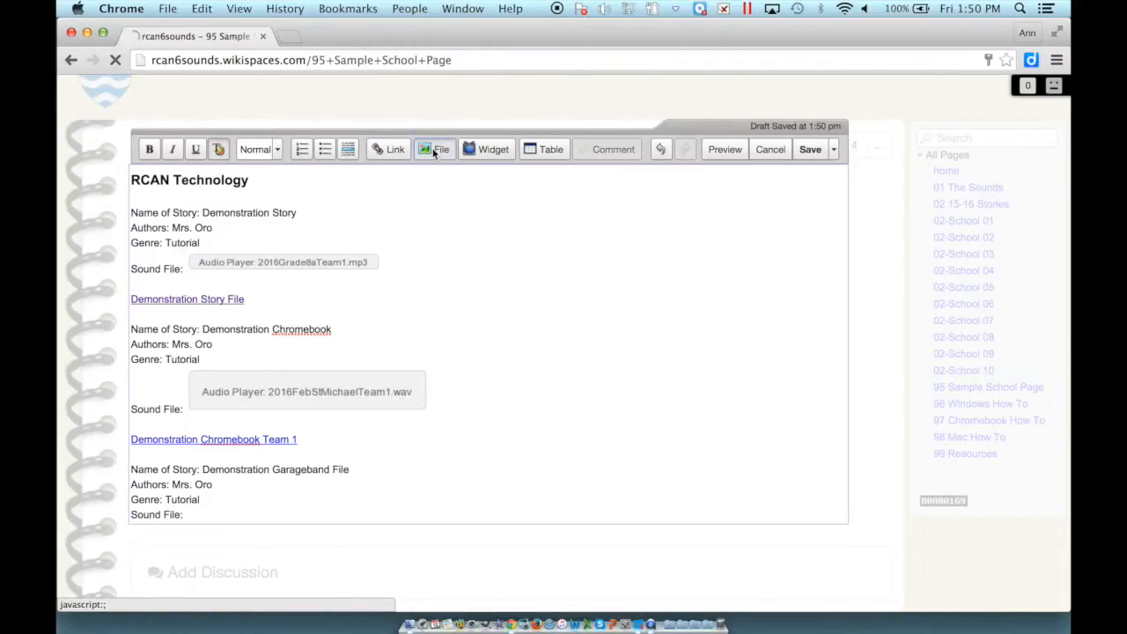
click(435, 148)
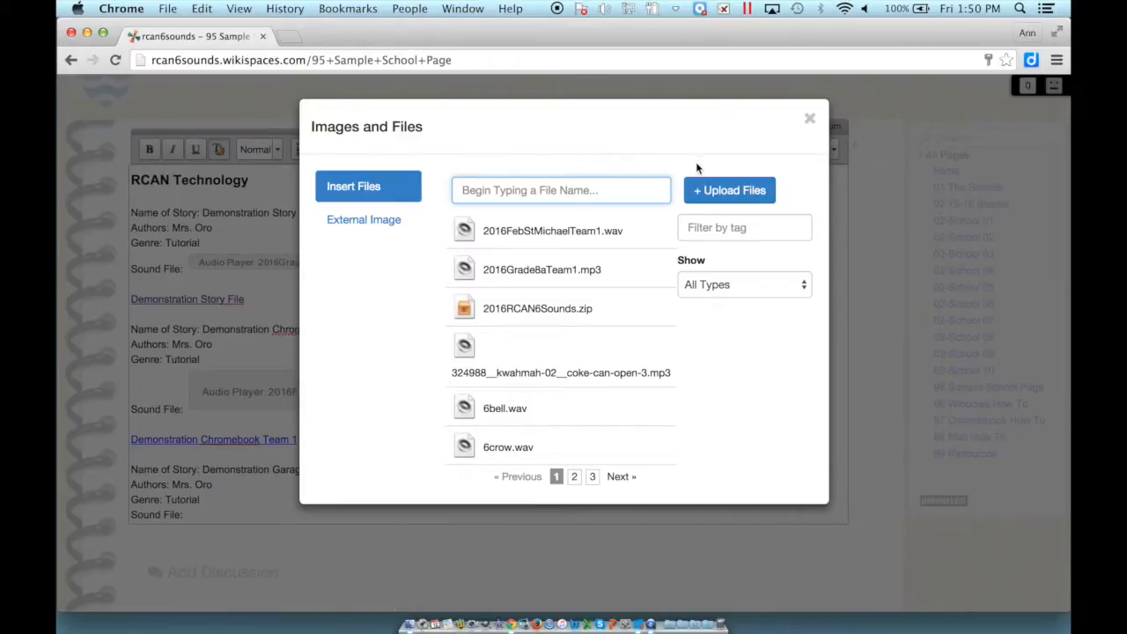
click(729, 191)
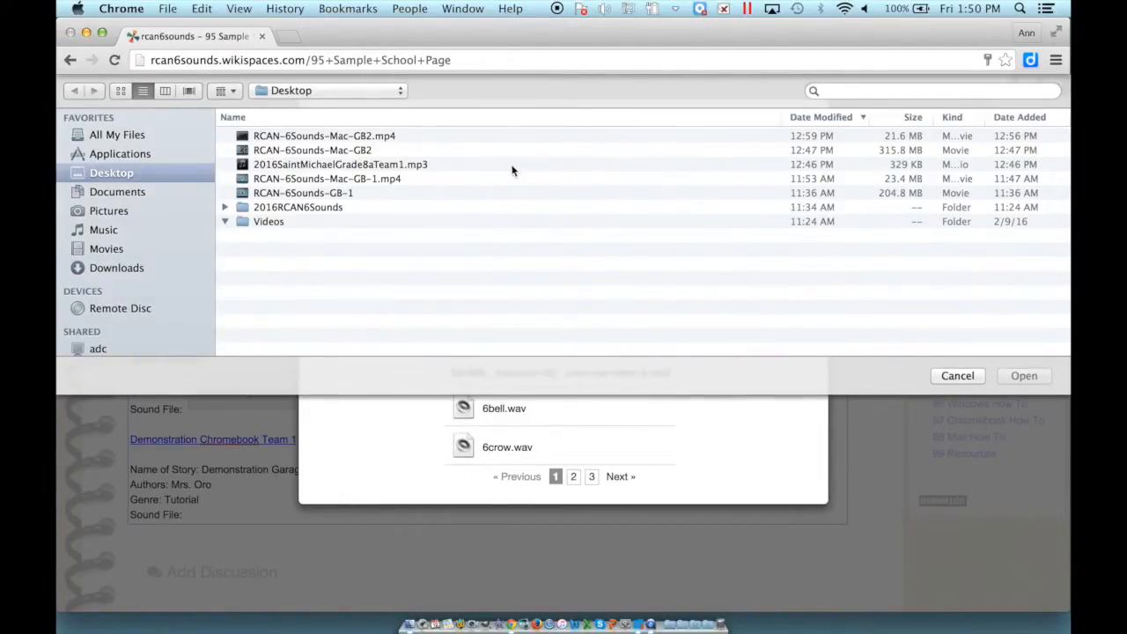
click(340, 165)
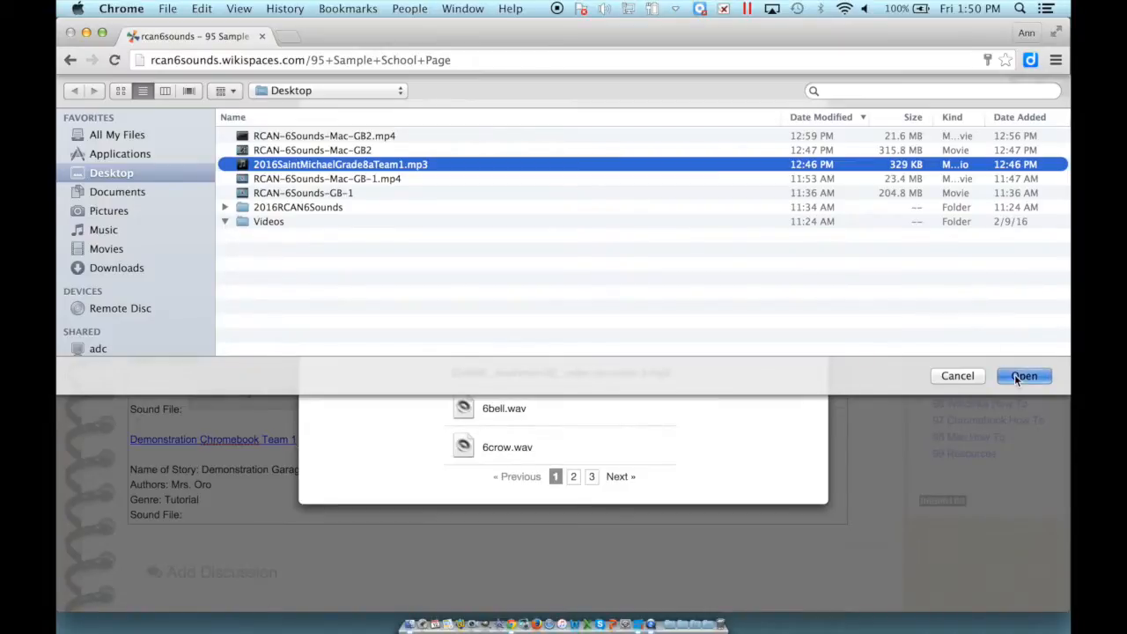
click(1024, 376)
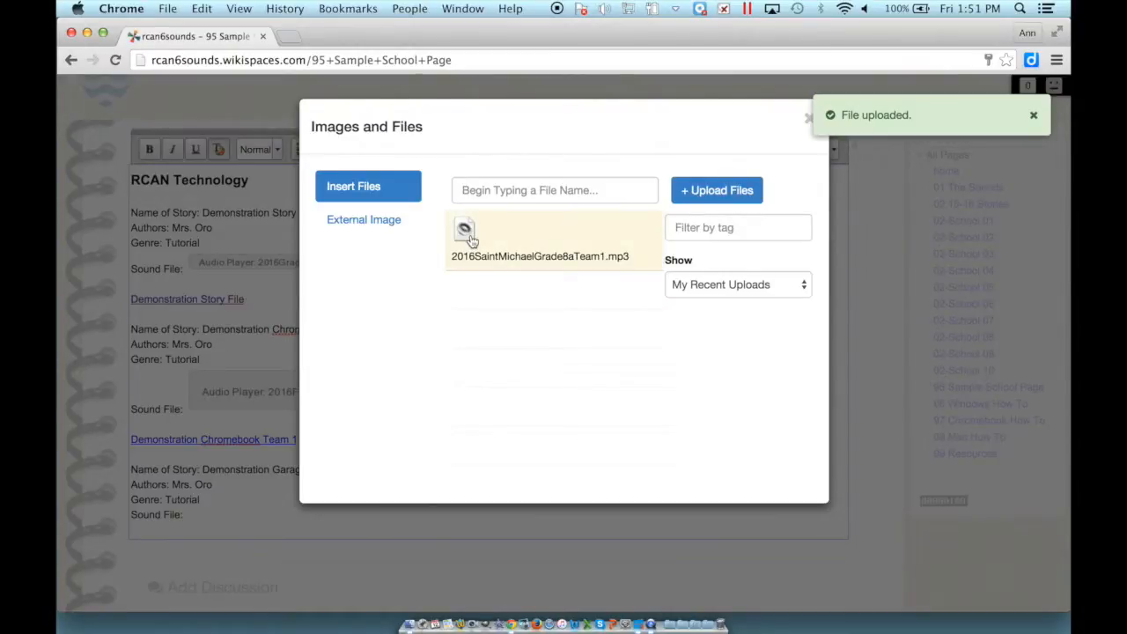
click(464, 233)
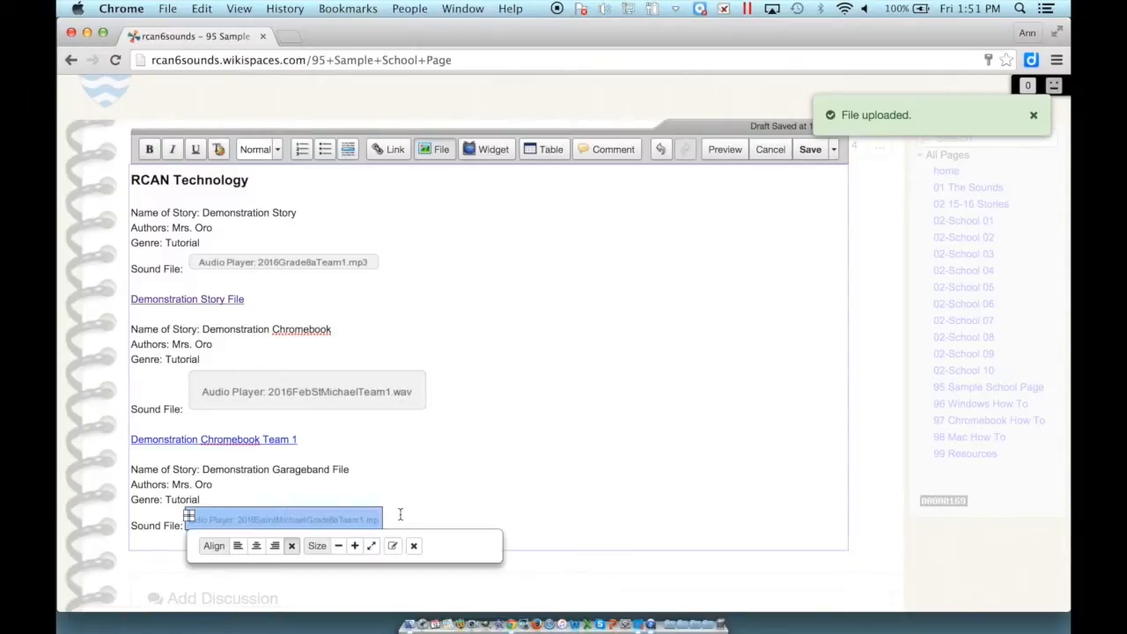
click(353, 493)
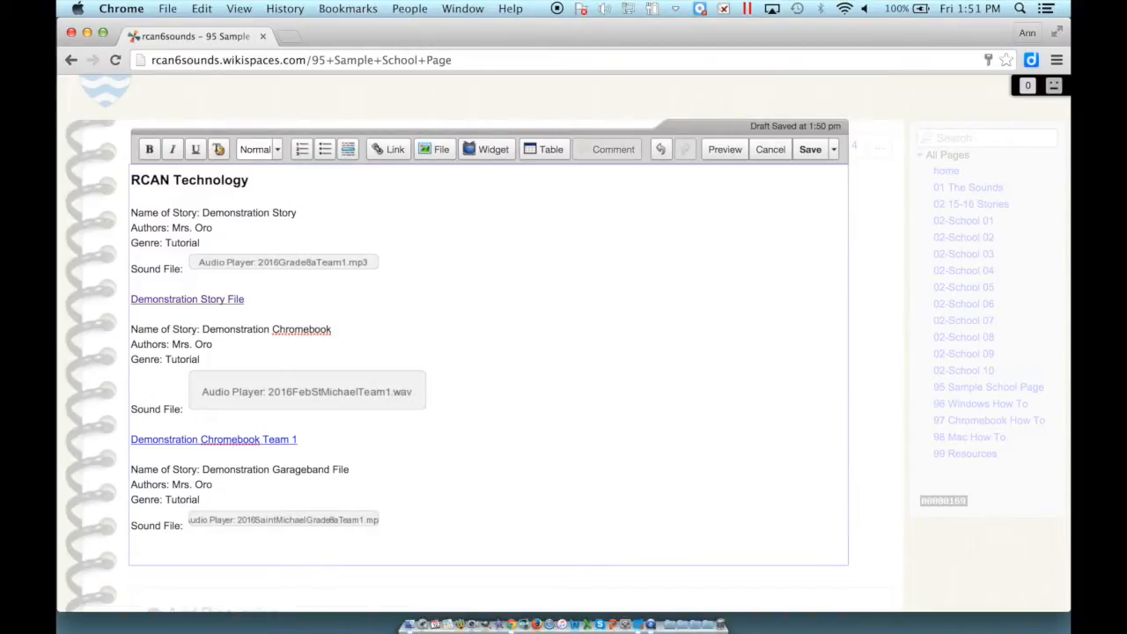
- Insert a 'Demonstration Sound File' link pointing to 2016SaintMichaelGrade8aTeam1.mp3
scroll(down, 3)
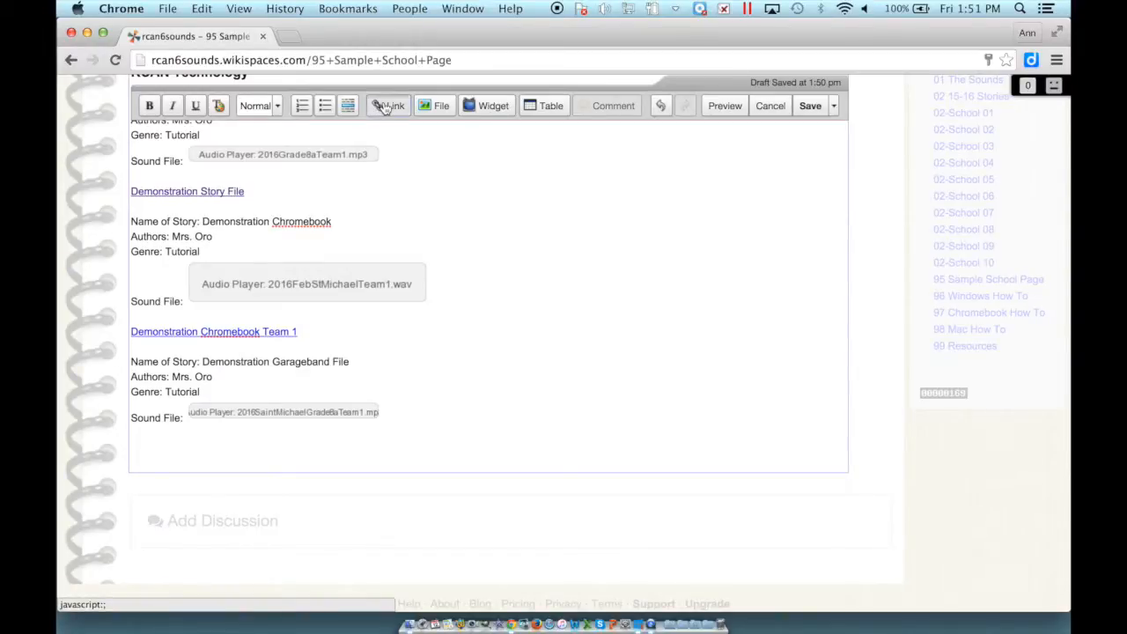
click(390, 106)
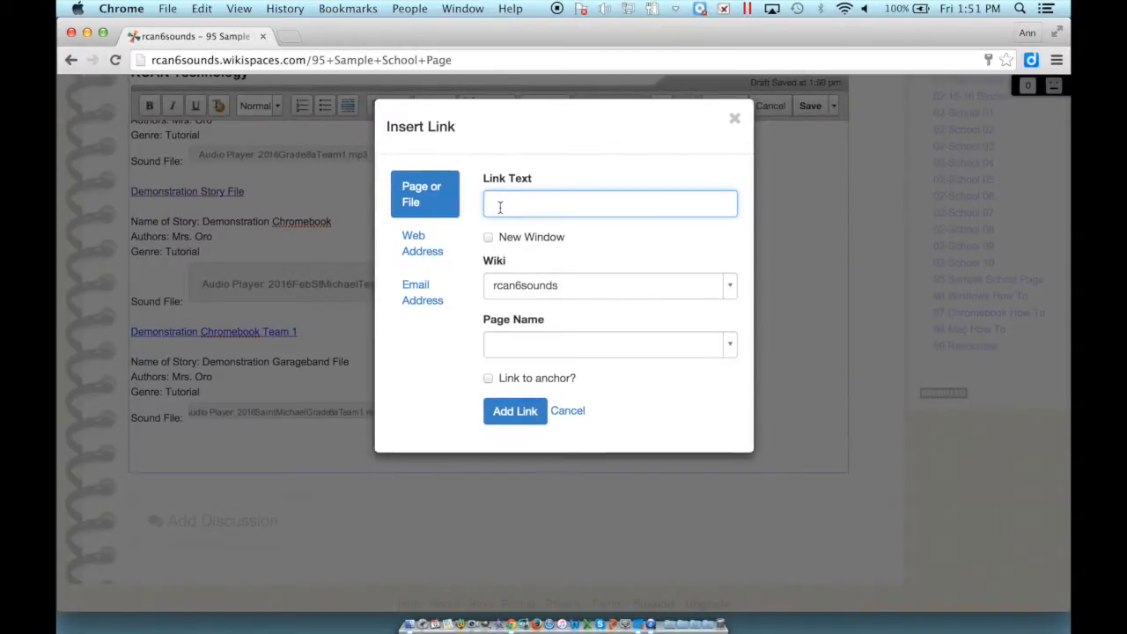
text(D)
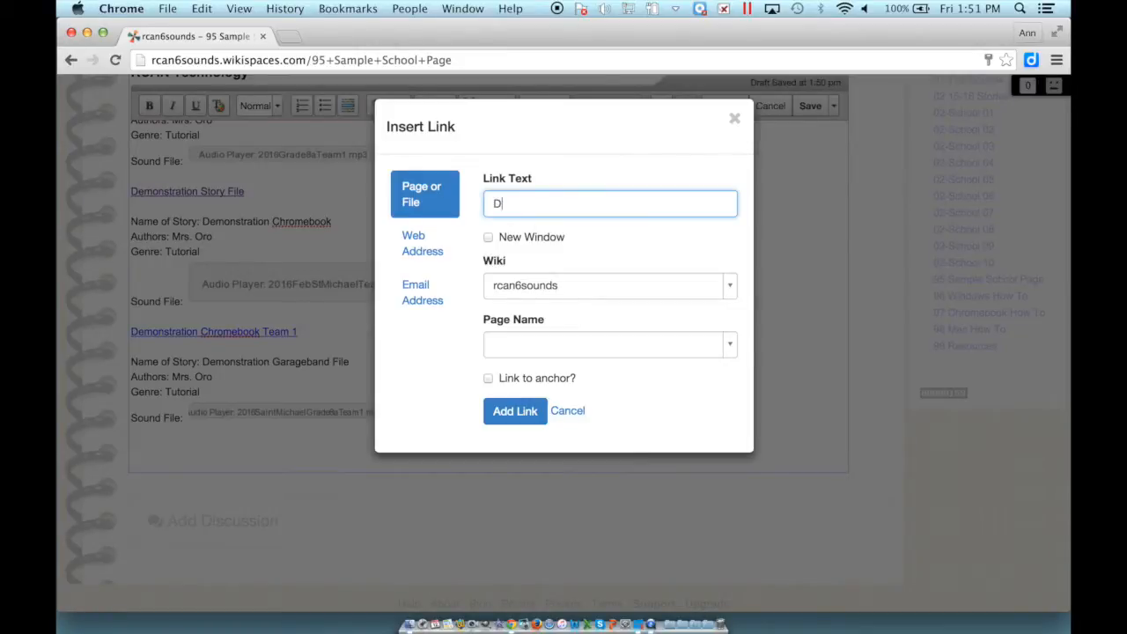
text(emonstration Sound File)
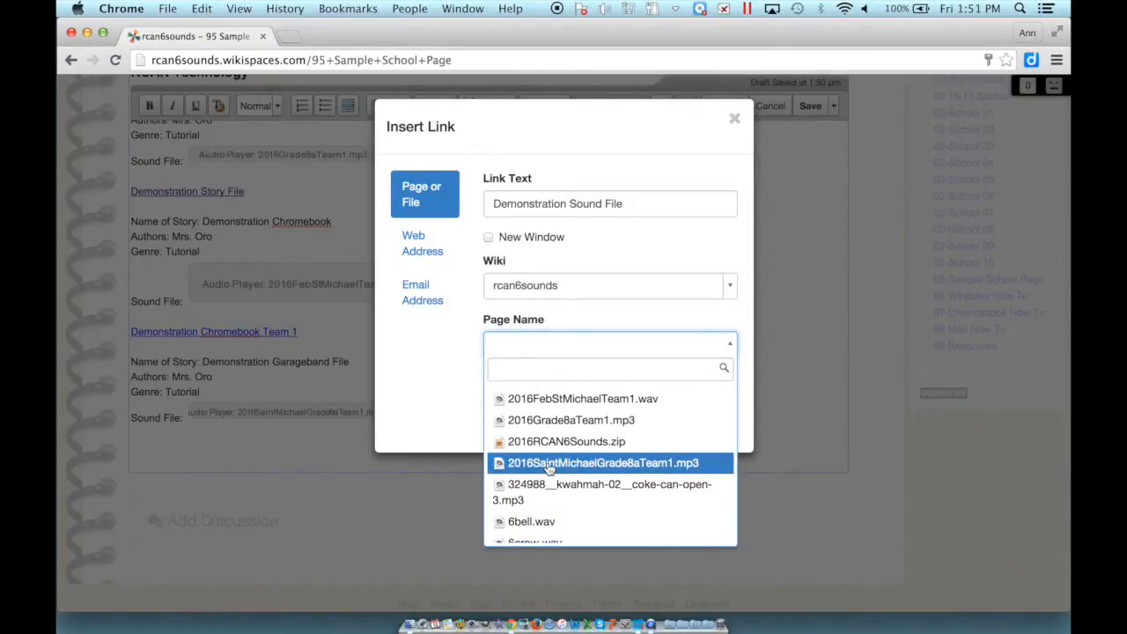
click(603, 462)
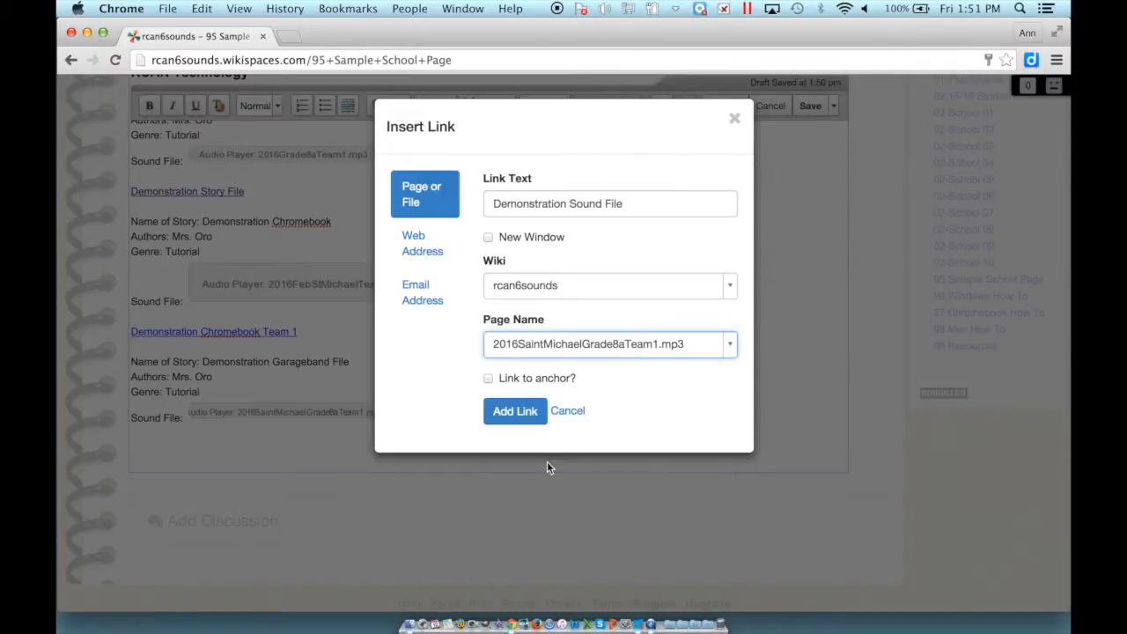
click(514, 410)
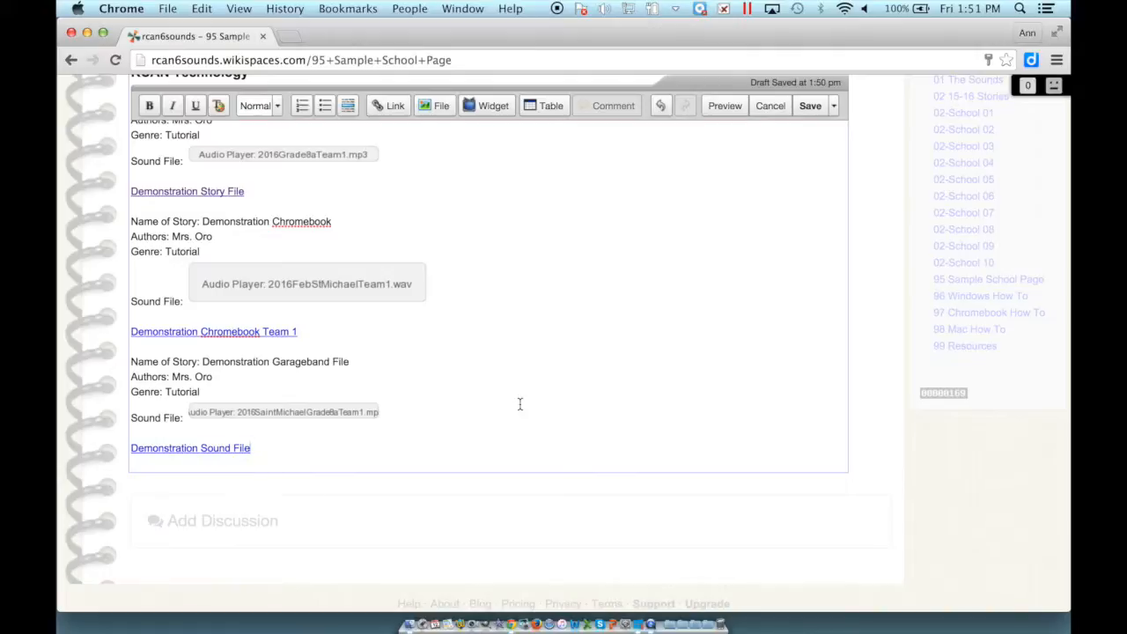
mouse_move(800, 188)
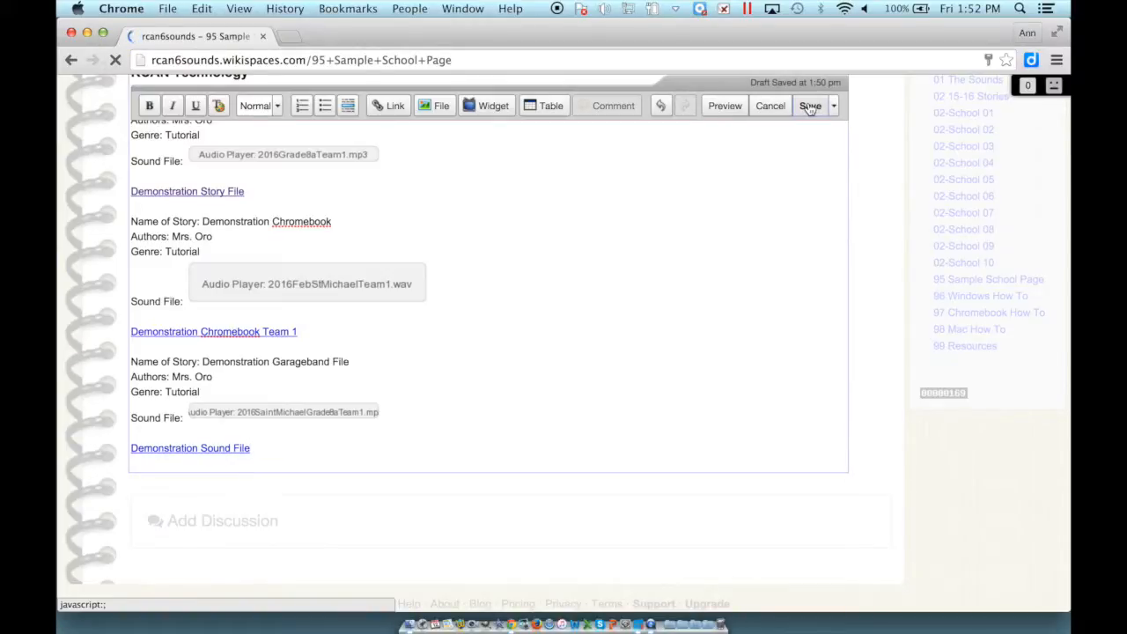
- Save the page and play the Garageband story's embedded audio to verify it
click(809, 105)
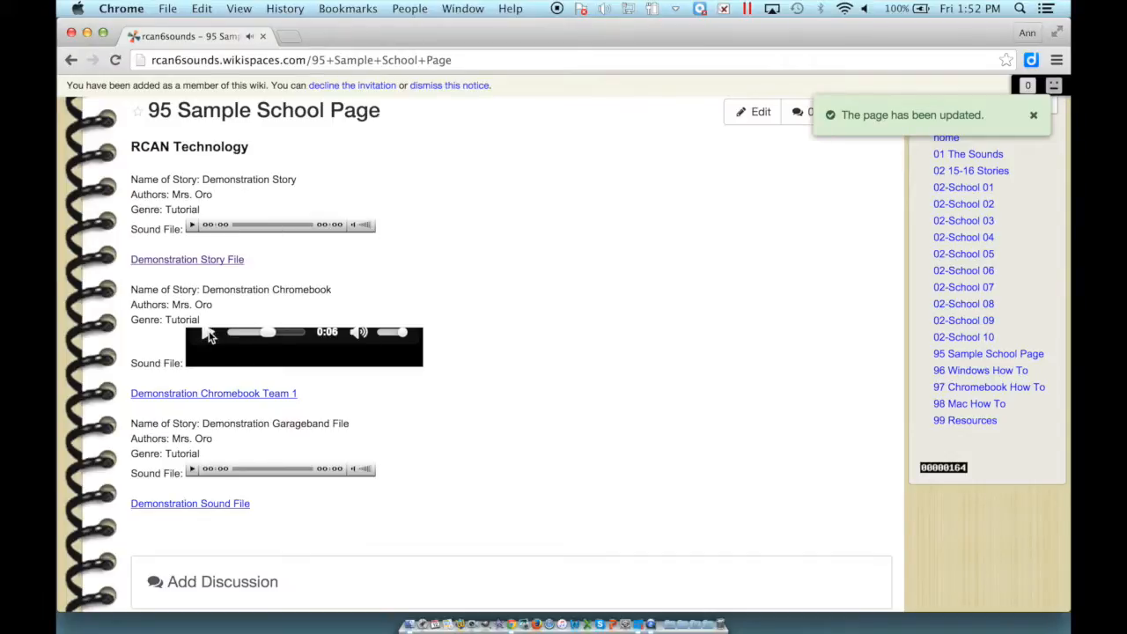
scroll(down, 3)
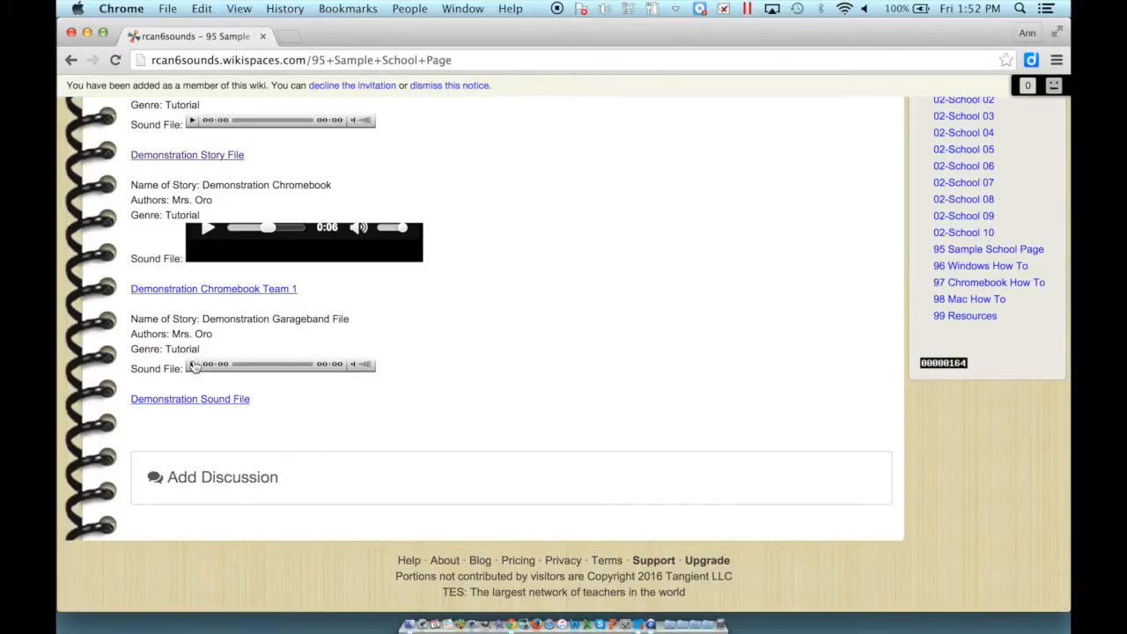
click(193, 363)
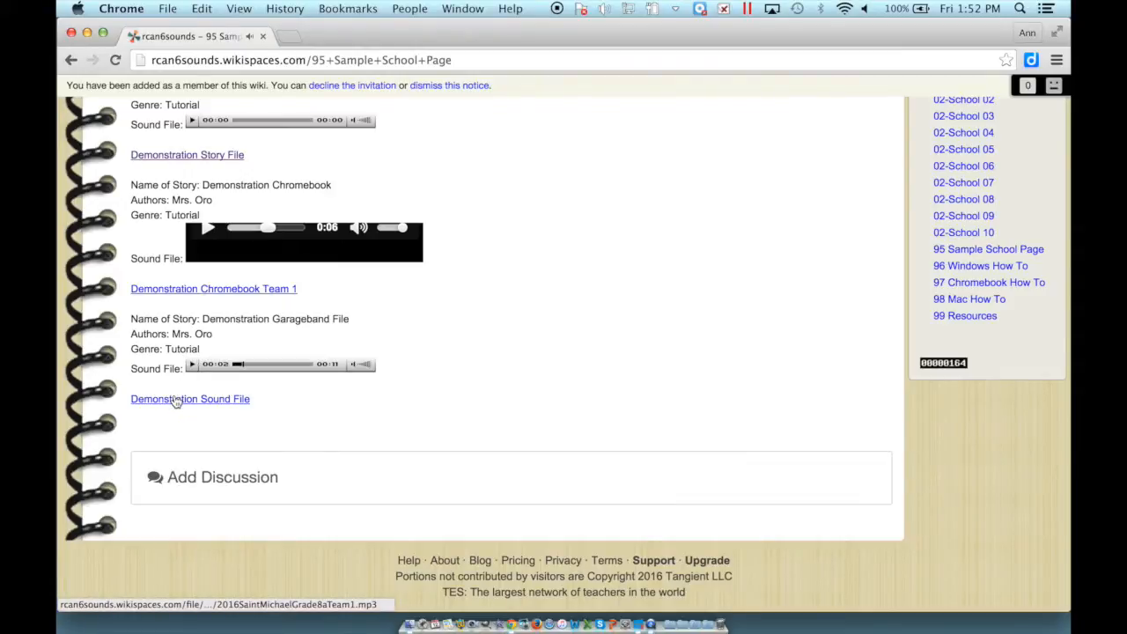
mouse_move(249, 277)
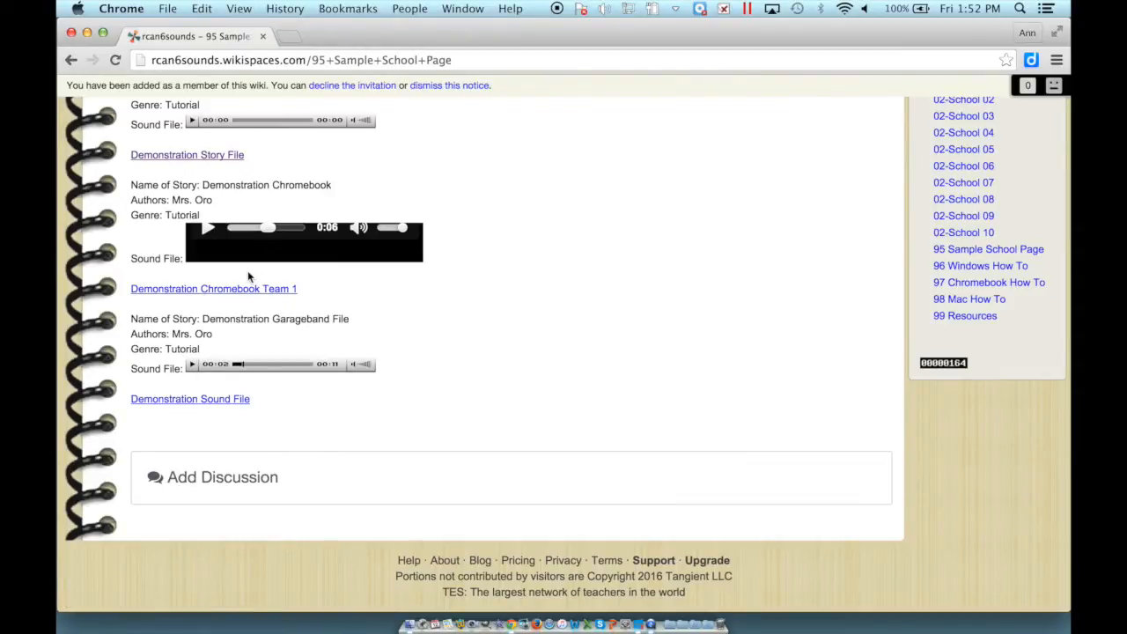